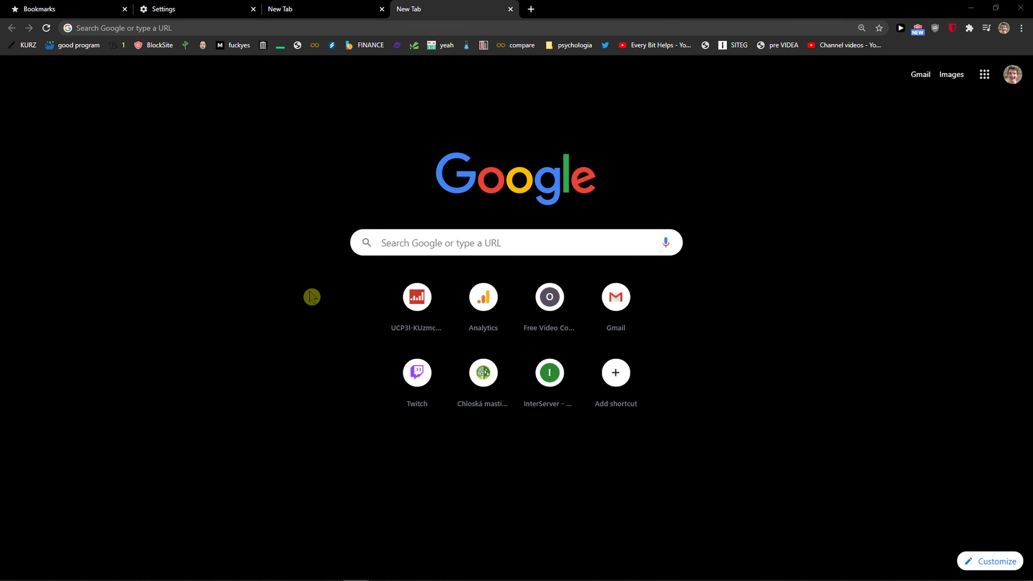
pyautogui.moveTo(343, 257)
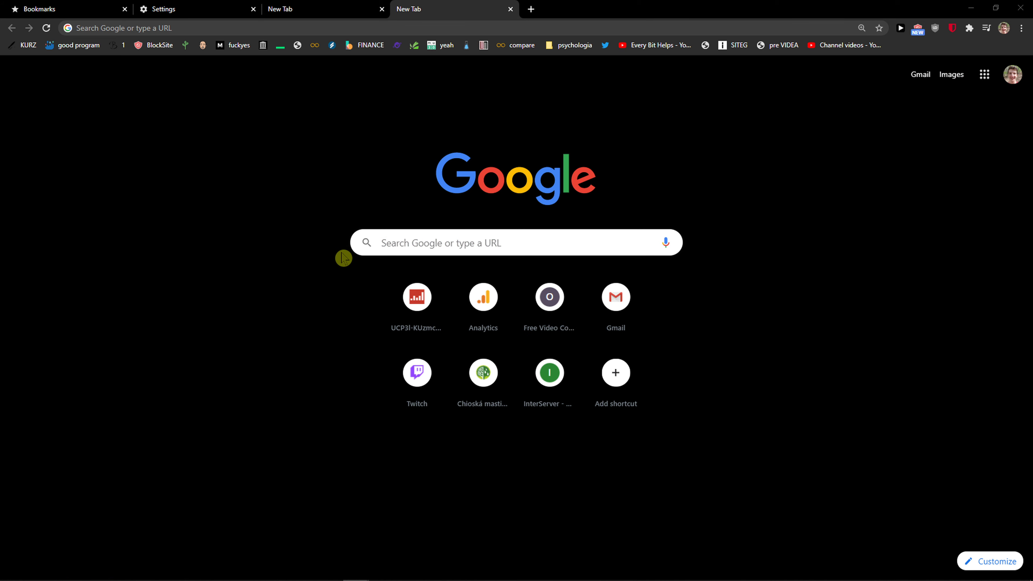
pyautogui.moveTo(1018, 33)
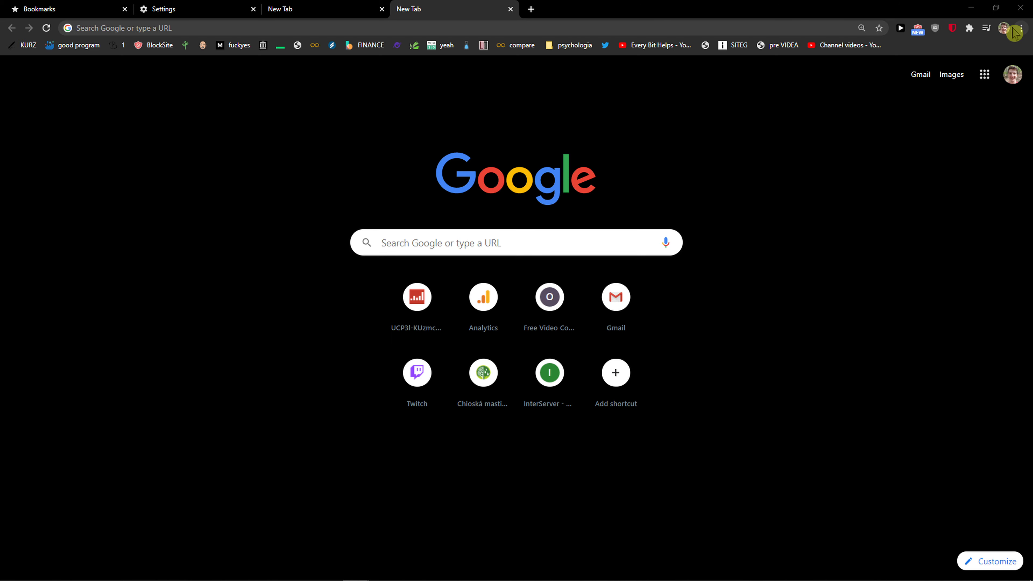
# Step: Start removing the Hide Likes extension from the extensions page, then cancel so it stays installed
pyautogui.click(969, 28)
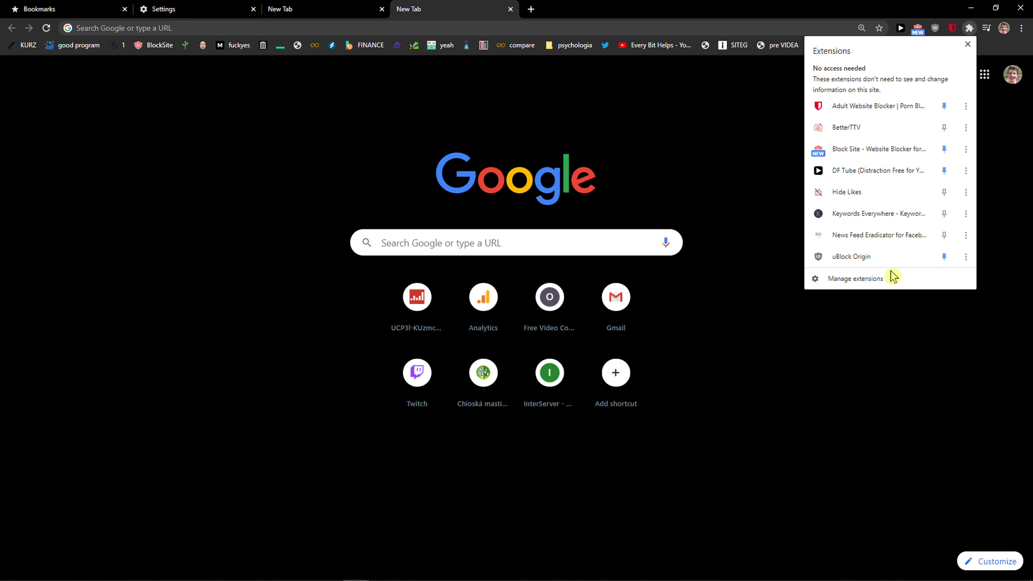
pyautogui.moveTo(872, 281)
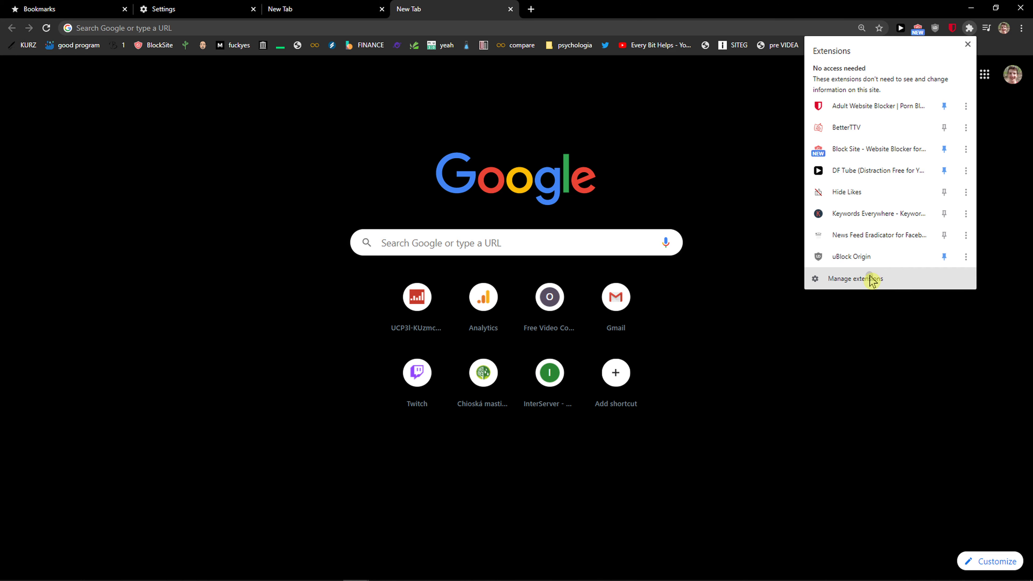
pyautogui.click(858, 279)
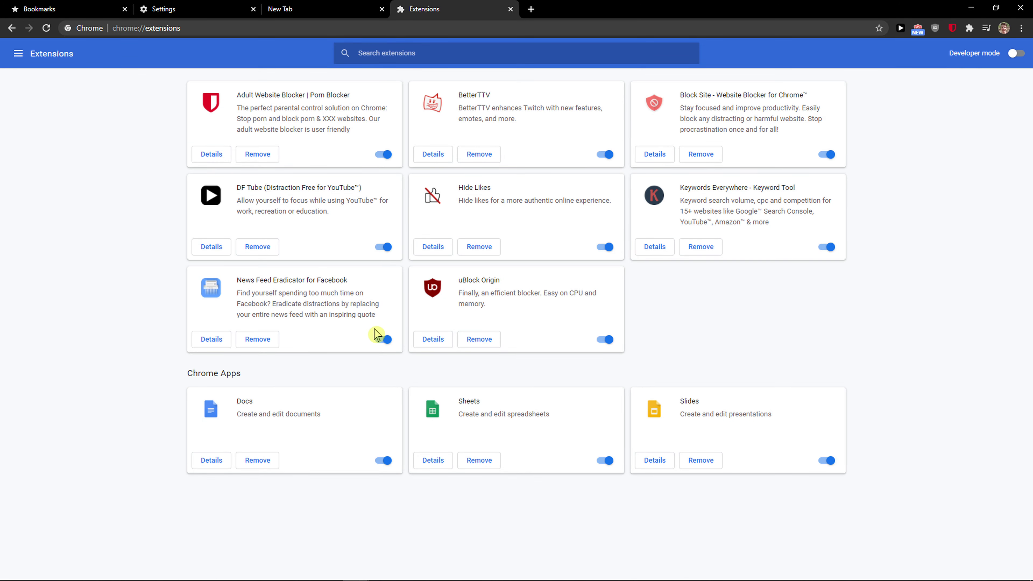
pyautogui.moveTo(693, 260)
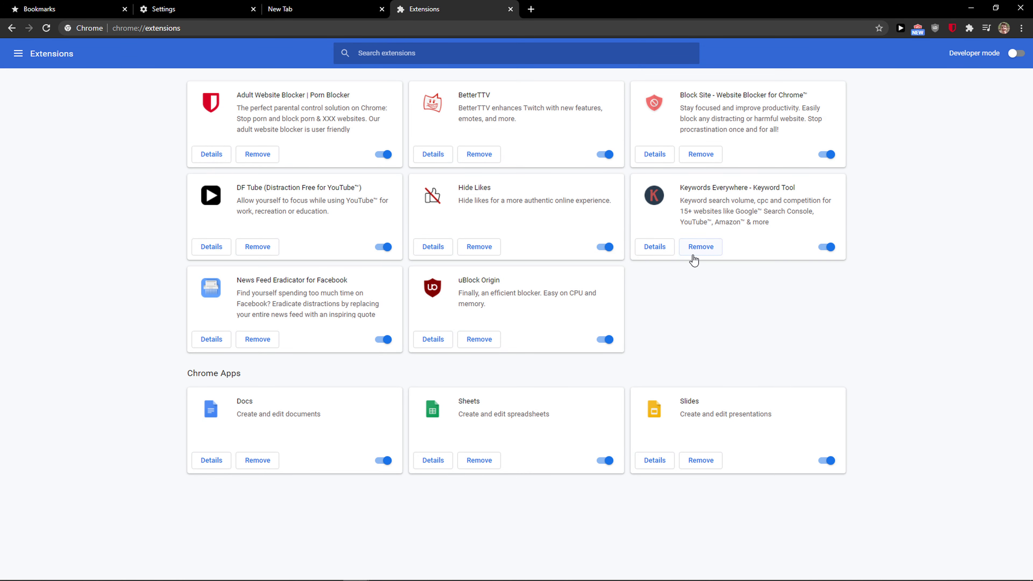
pyautogui.moveTo(479, 246)
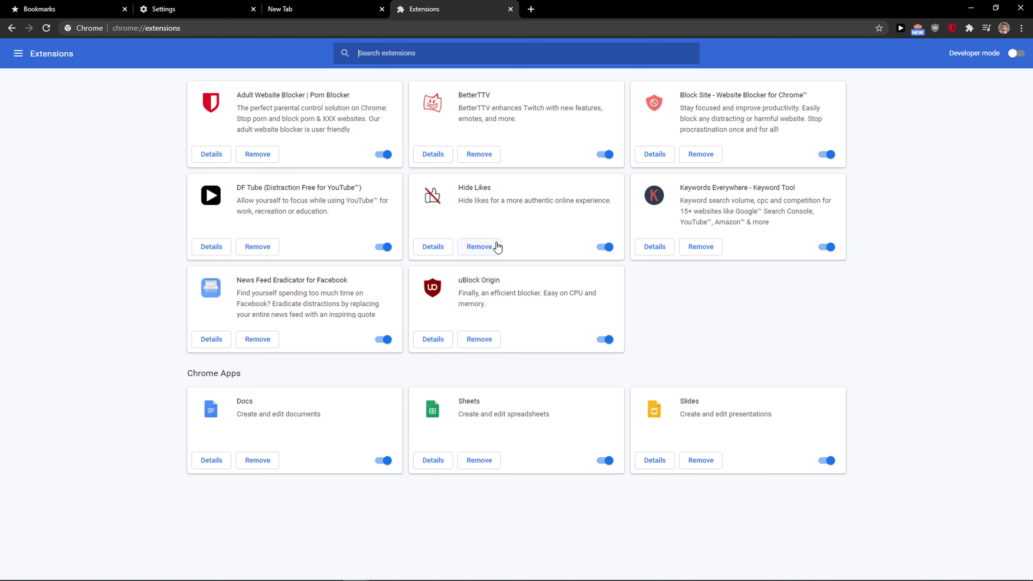
pyautogui.click(479, 246)
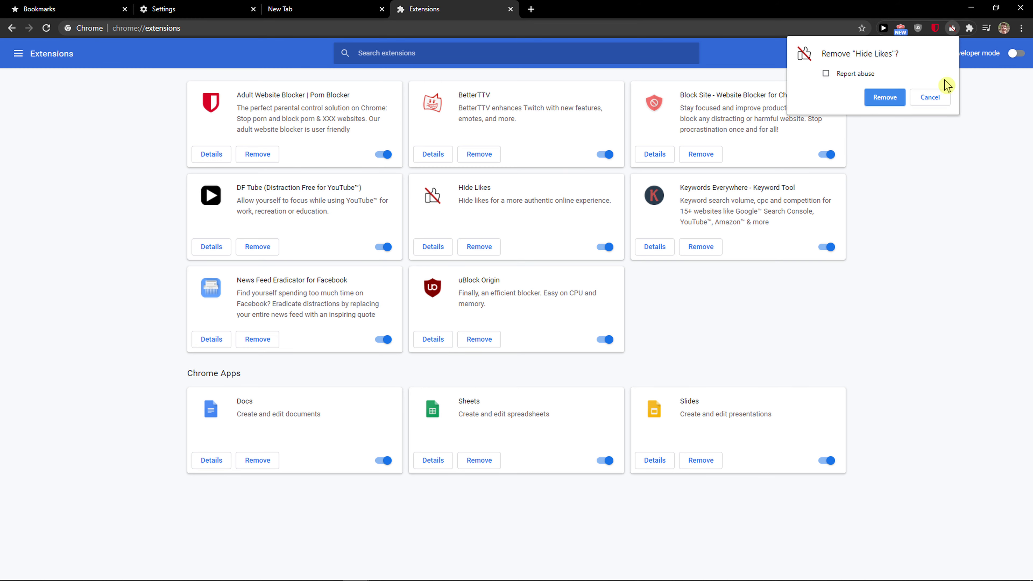
pyautogui.moveTo(873, 76)
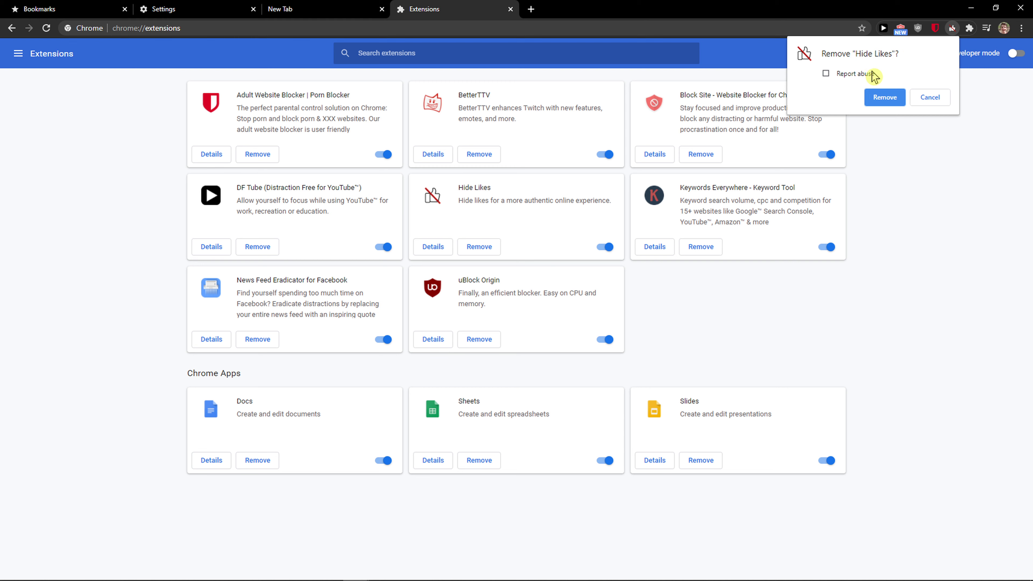
pyautogui.click(929, 97)
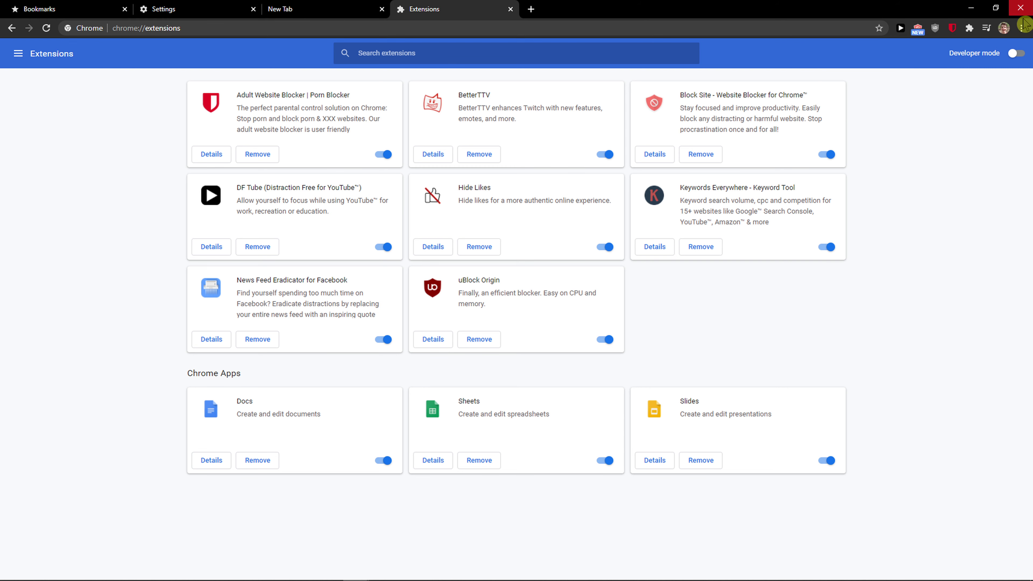
# Step: Reach the advanced Settings sections where Reset and clean up appears
pyautogui.click(1022, 27)
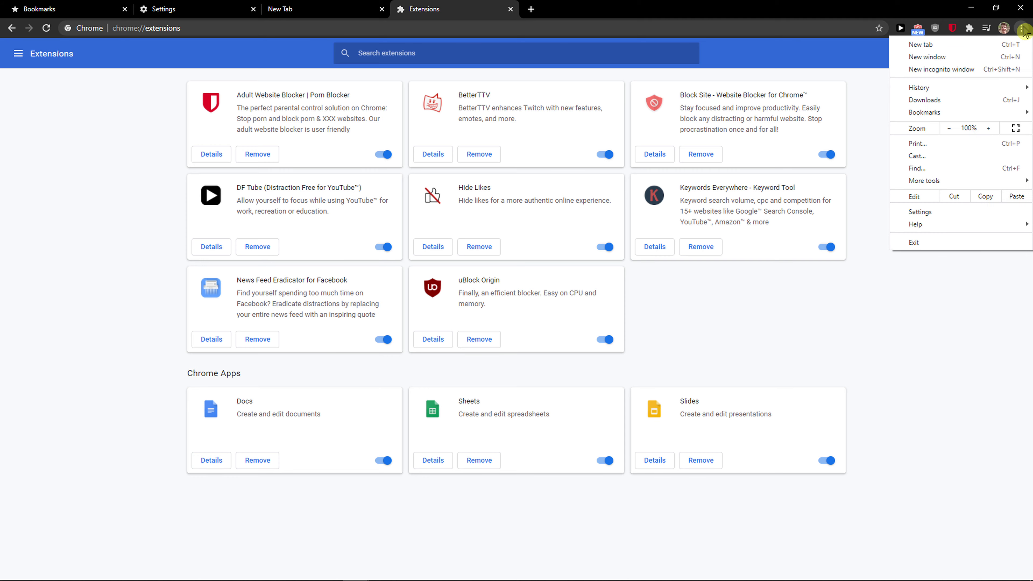
pyautogui.moveTo(920, 212)
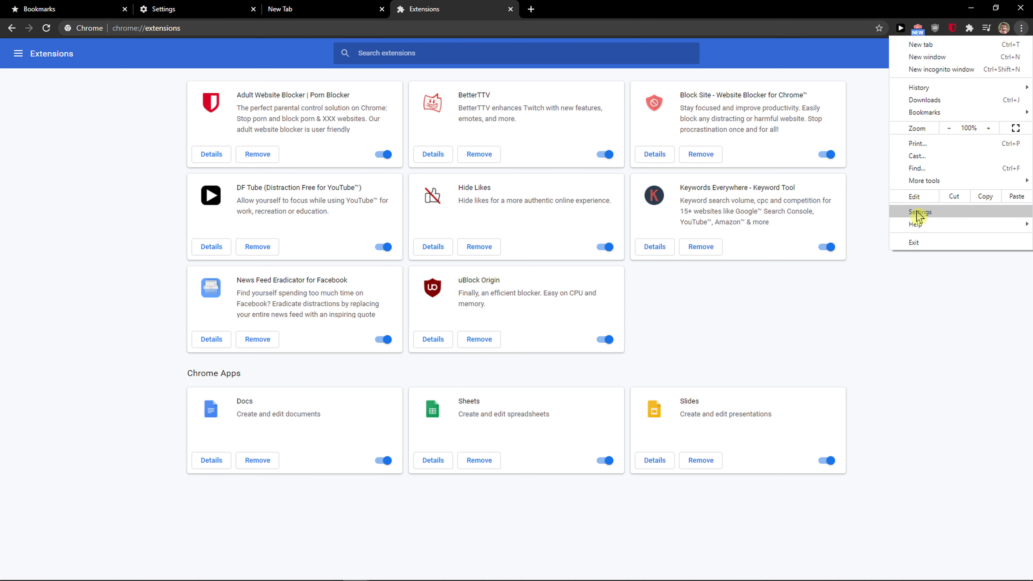
pyautogui.click(921, 211)
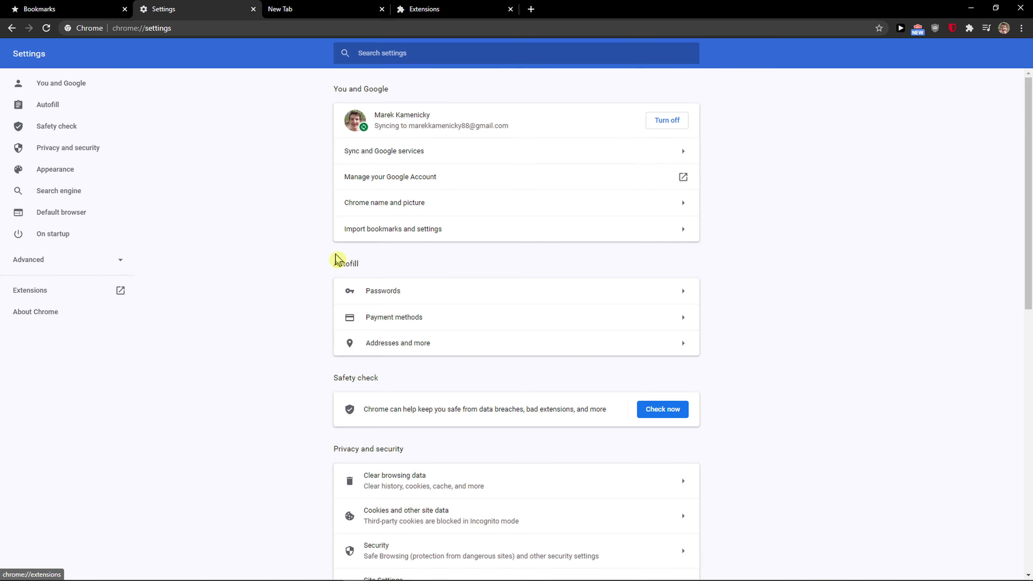
pyautogui.scroll(-3)
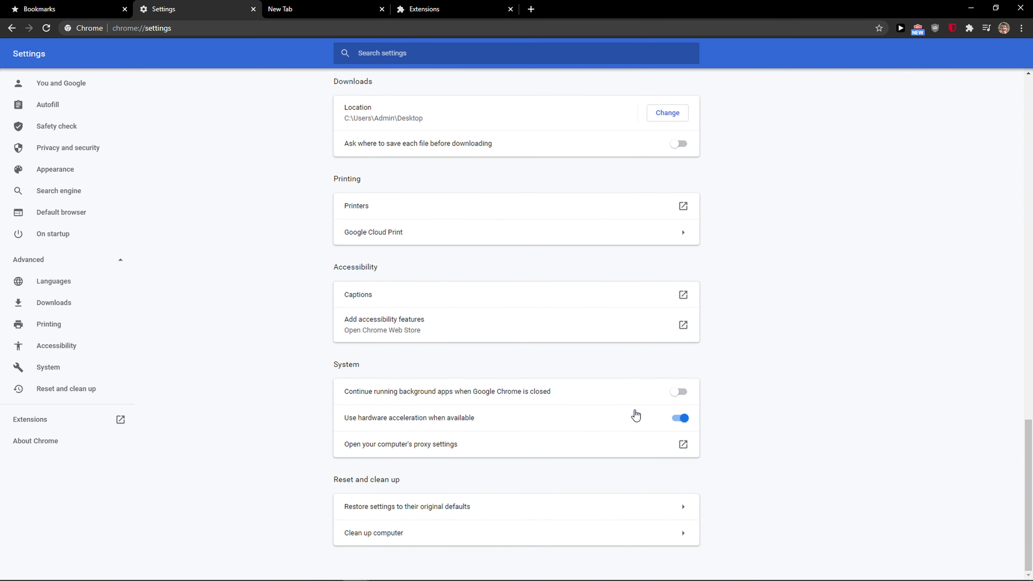
pyautogui.moveTo(447, 497)
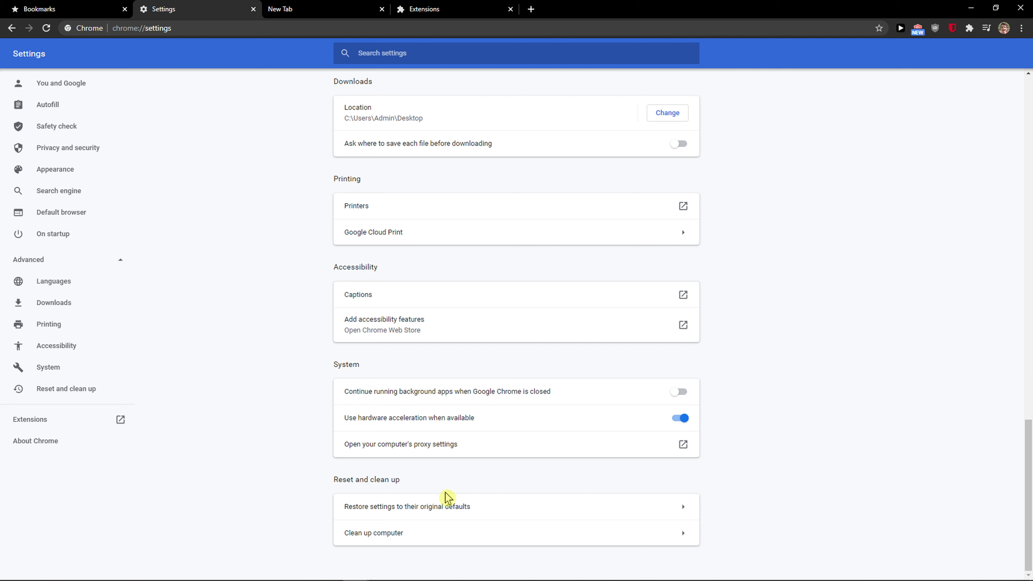
pyautogui.moveTo(445, 508)
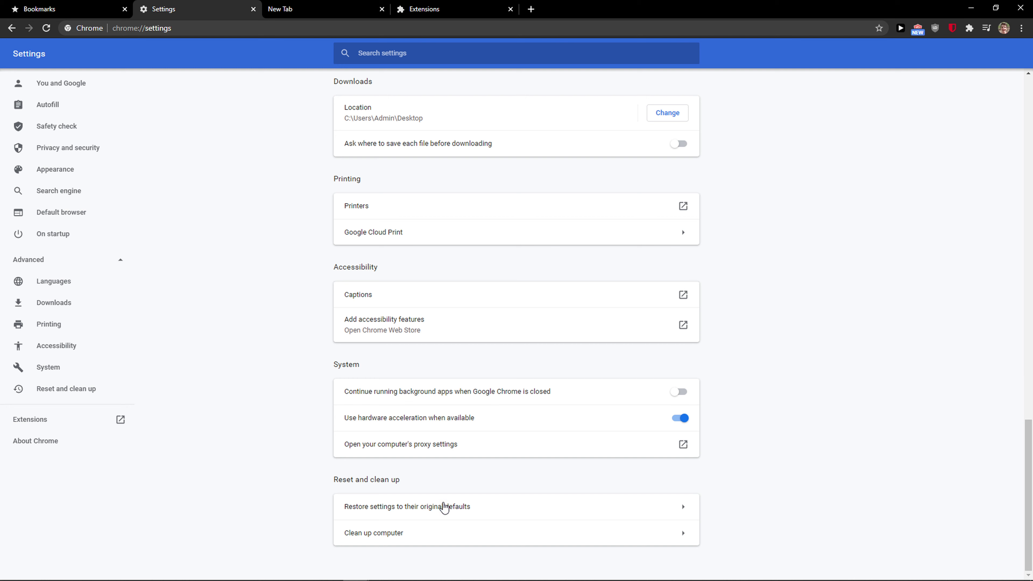
pyautogui.moveTo(443, 516)
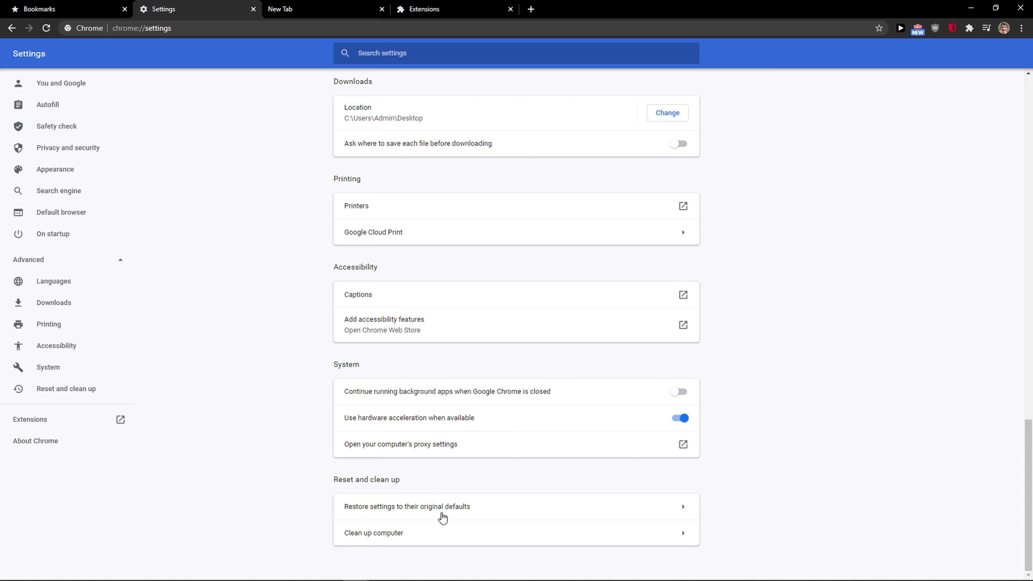
pyautogui.moveTo(467, 508)
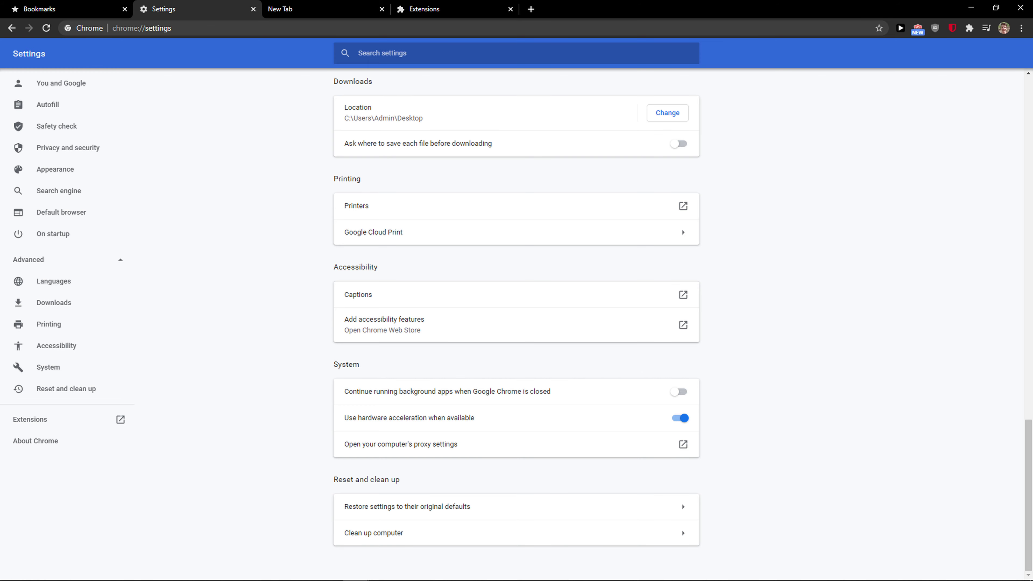
pyautogui.moveTo(572, 516)
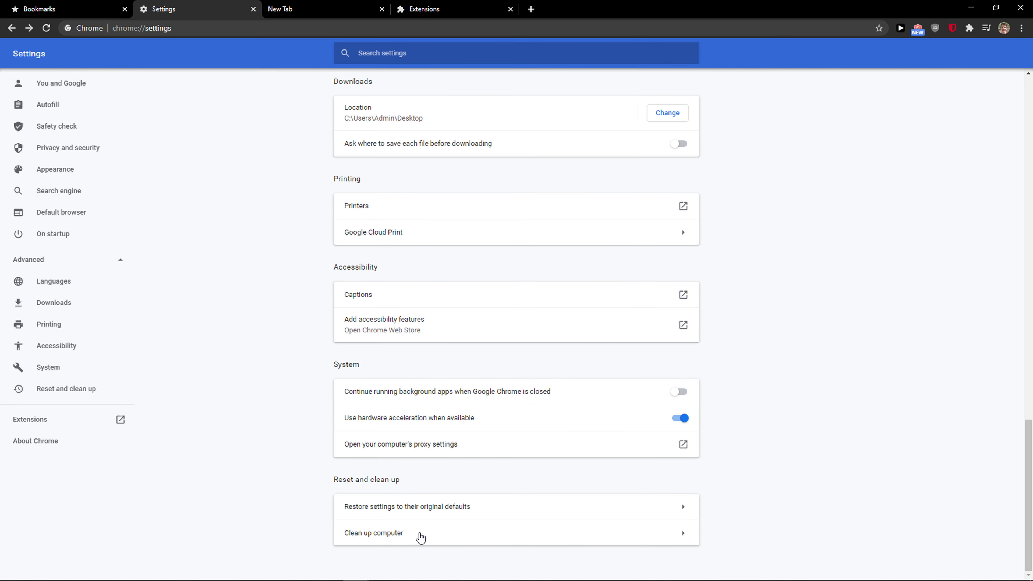
# Step: Run the Clean up computer scan for harmful software
pyautogui.click(373, 532)
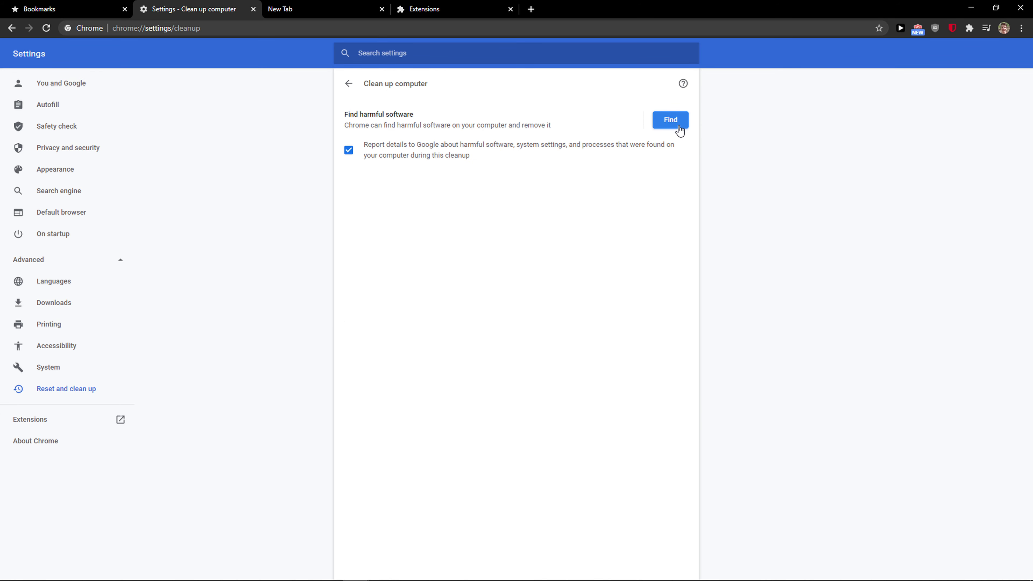
pyautogui.click(669, 120)
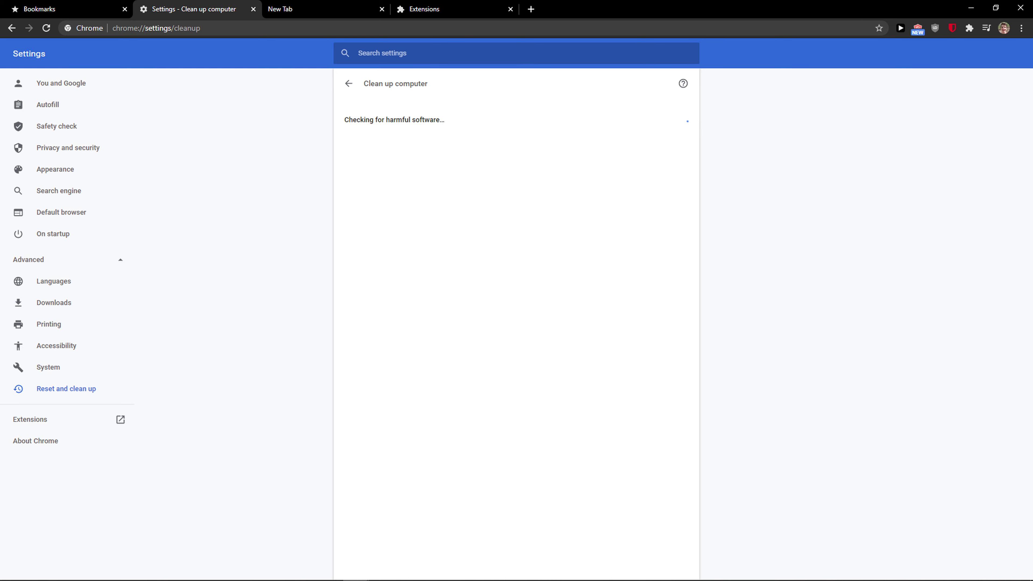
pyautogui.moveTo(624, 117)
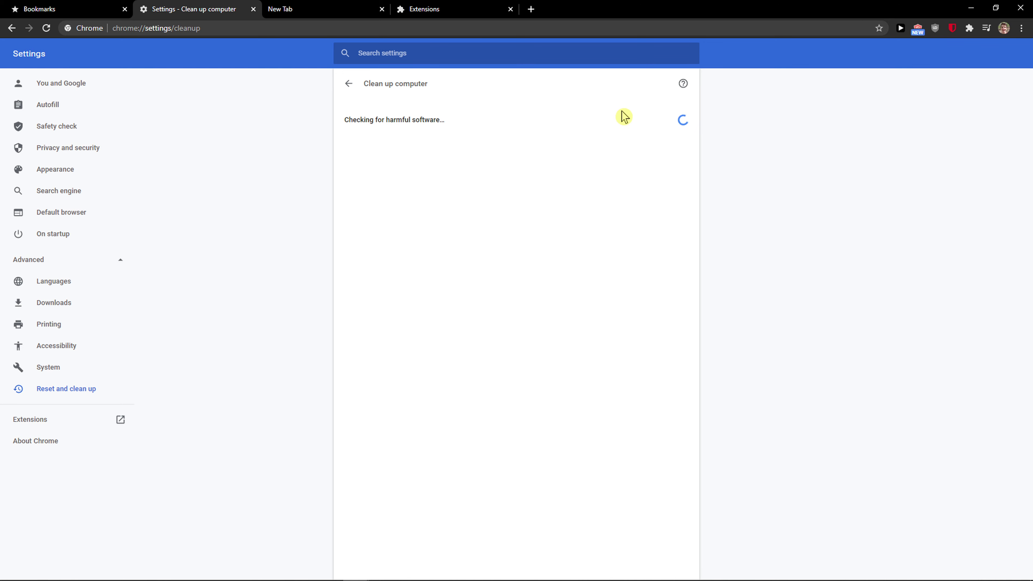
pyautogui.moveTo(342, 575)
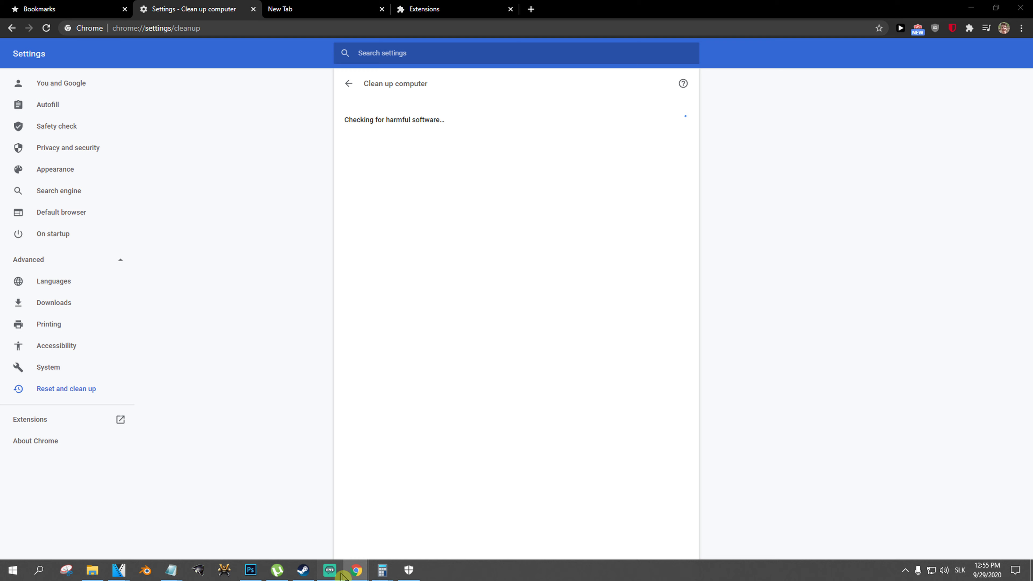
pyautogui.moveTo(416, 249)
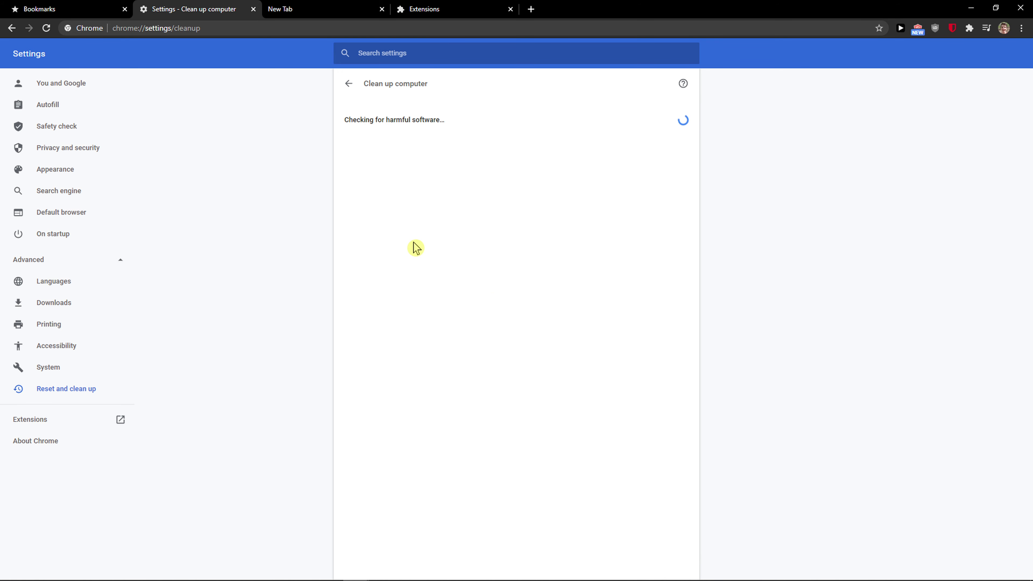
pyautogui.moveTo(611, 322)
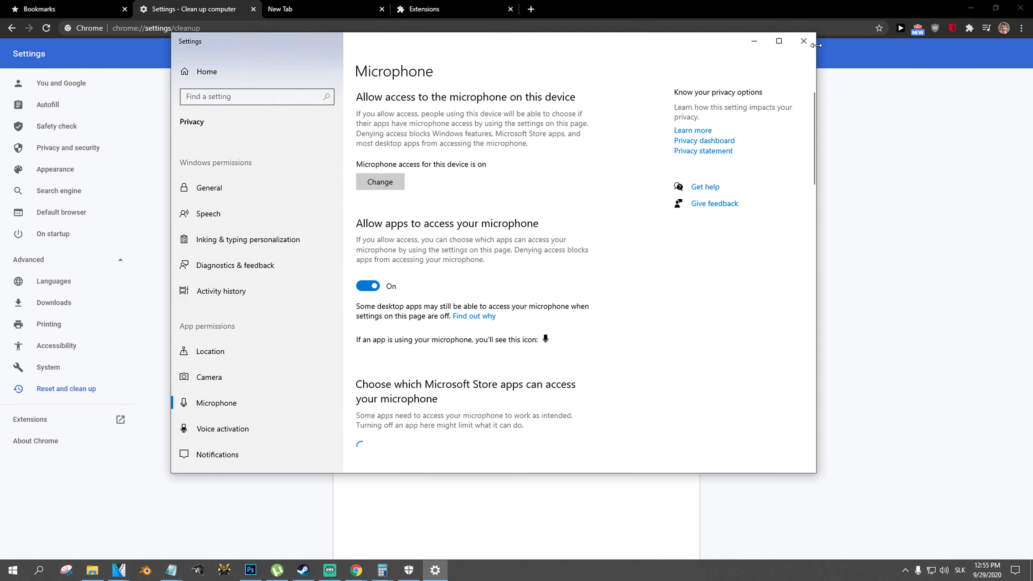
pyautogui.click(803, 41)
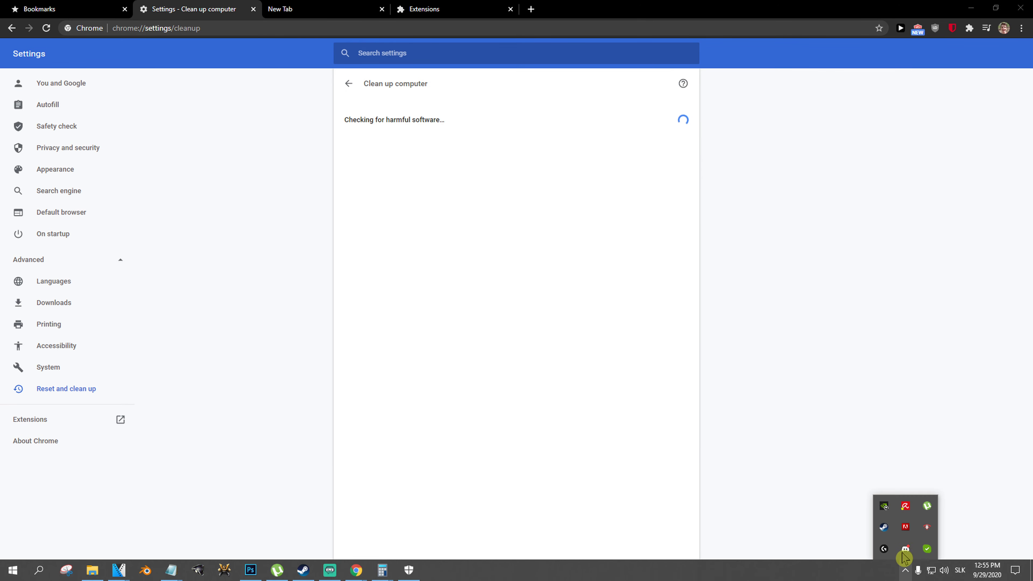
pyautogui.moveTo(514, 437)
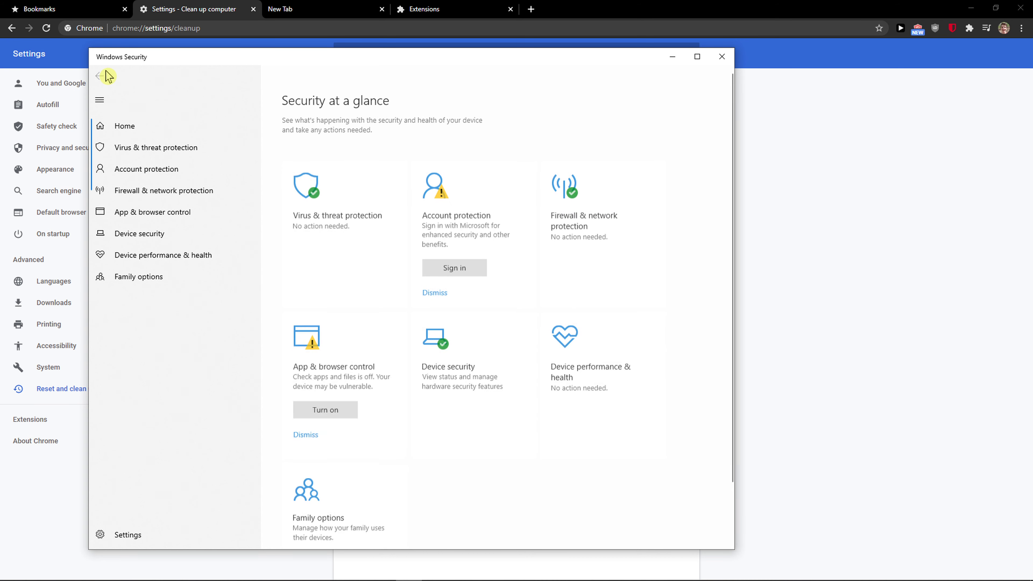
pyautogui.click(157, 147)
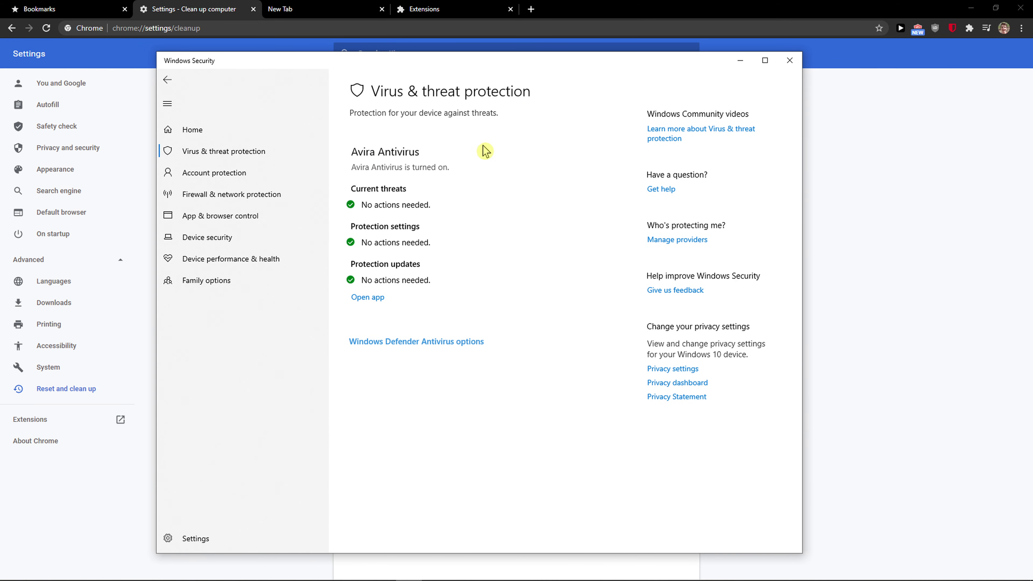
pyautogui.moveTo(457, 159)
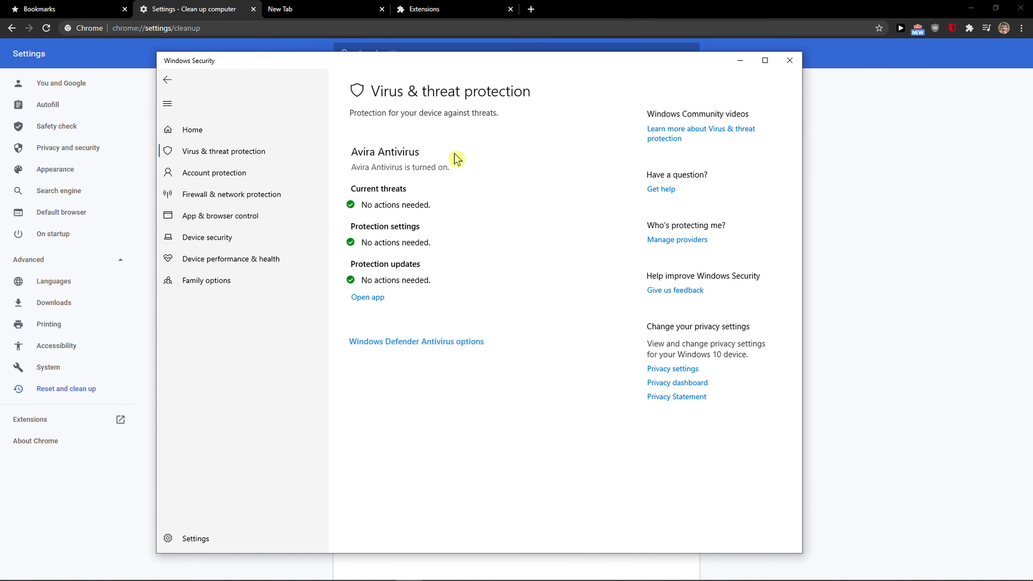
pyautogui.click(790, 60)
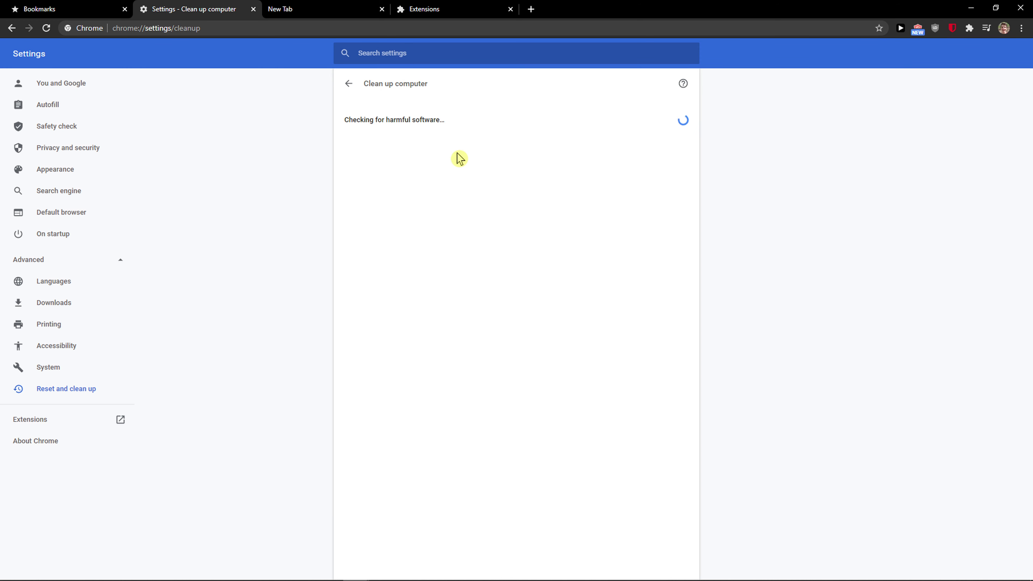
pyautogui.moveTo(719, 120)
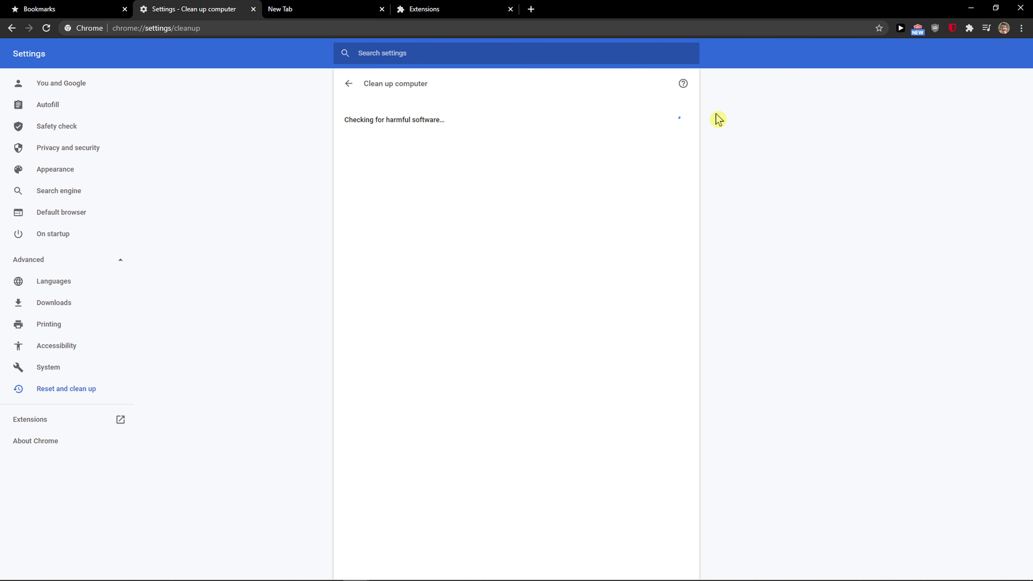
pyautogui.click(683, 84)
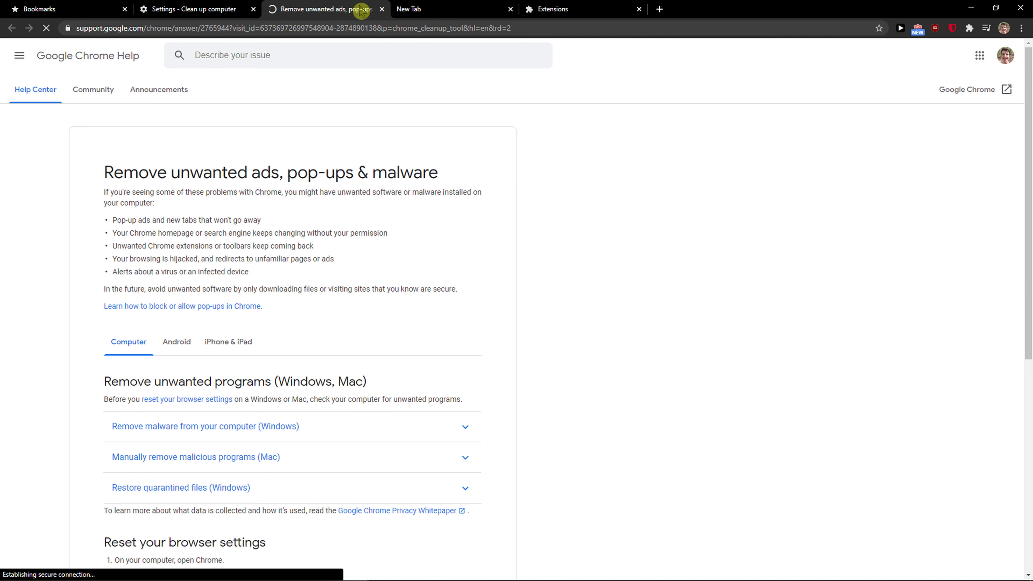
pyautogui.click(382, 9)
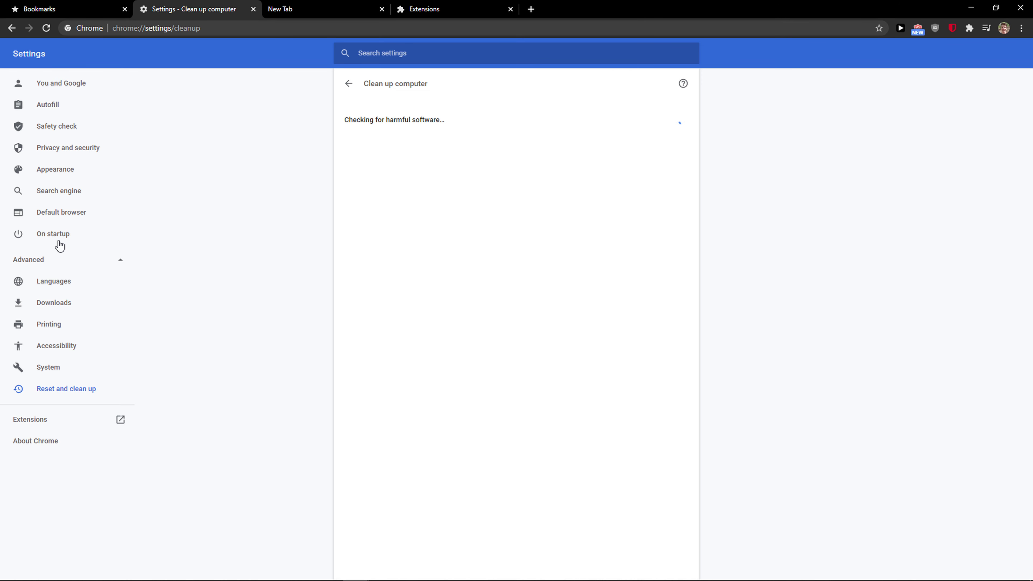
pyautogui.moveTo(363, 221)
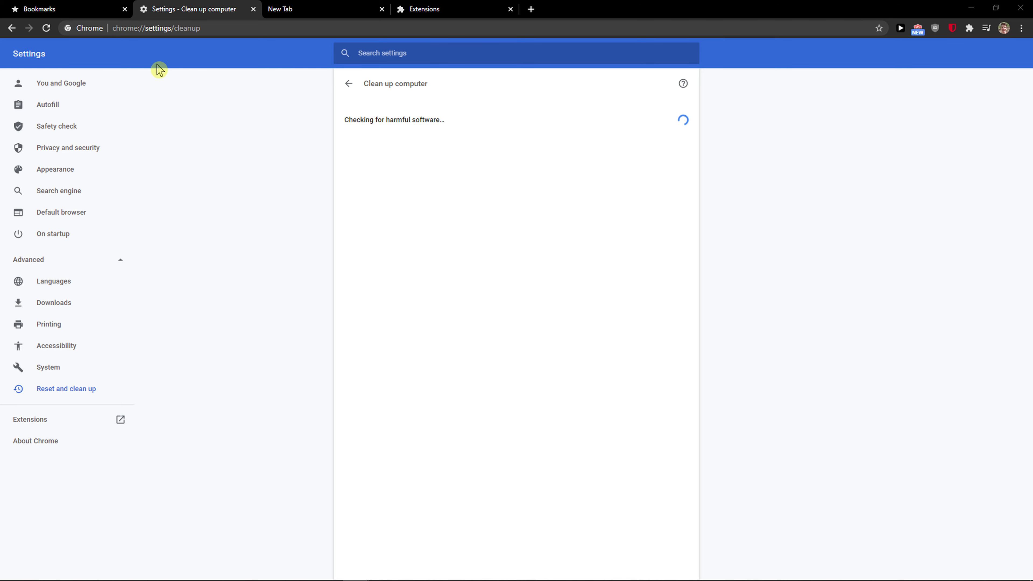
pyautogui.moveTo(970, 41)
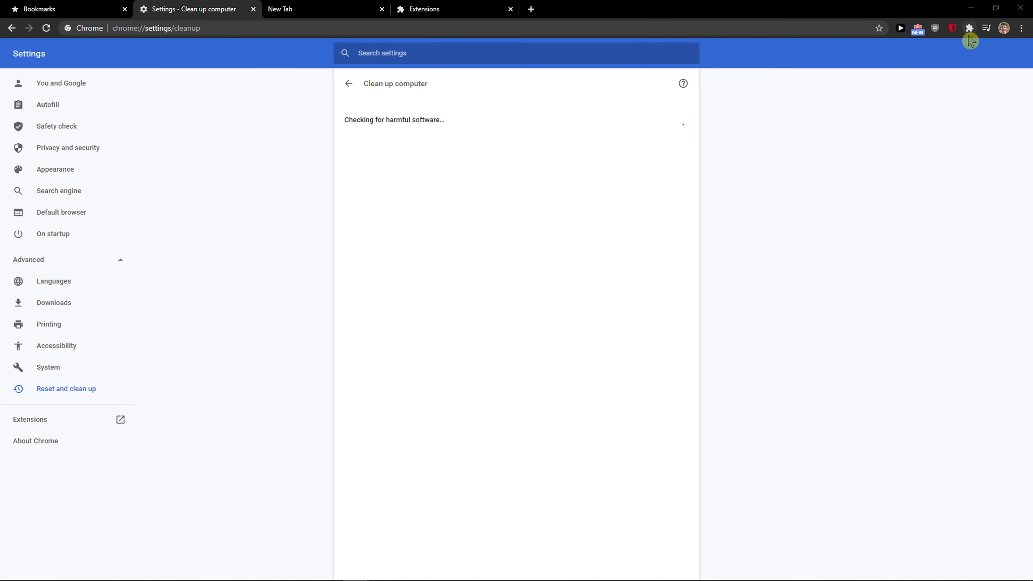
# Step: Return to the extensions management page listing all eight enabled extensions
pyautogui.click(969, 28)
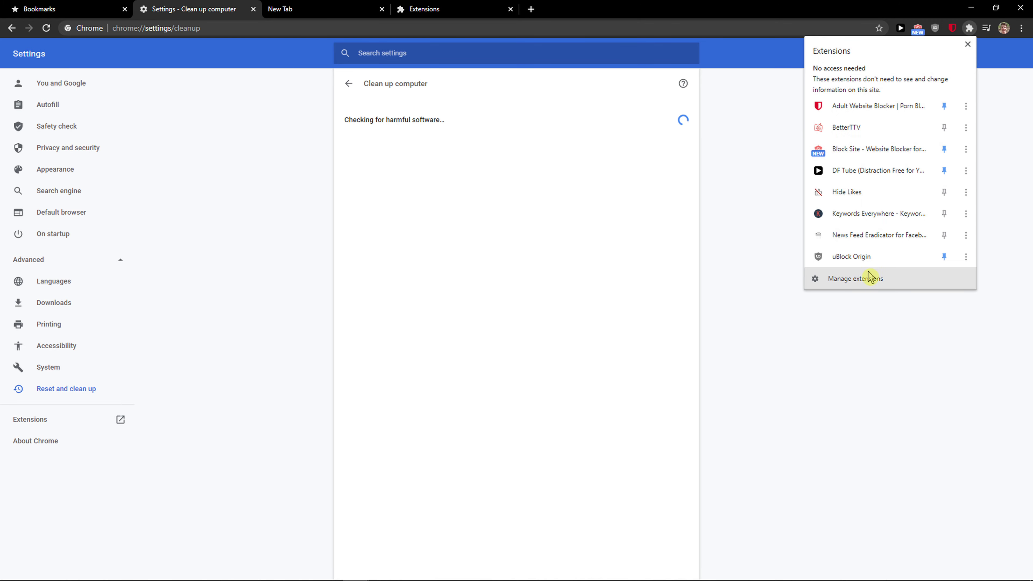
pyautogui.click(855, 279)
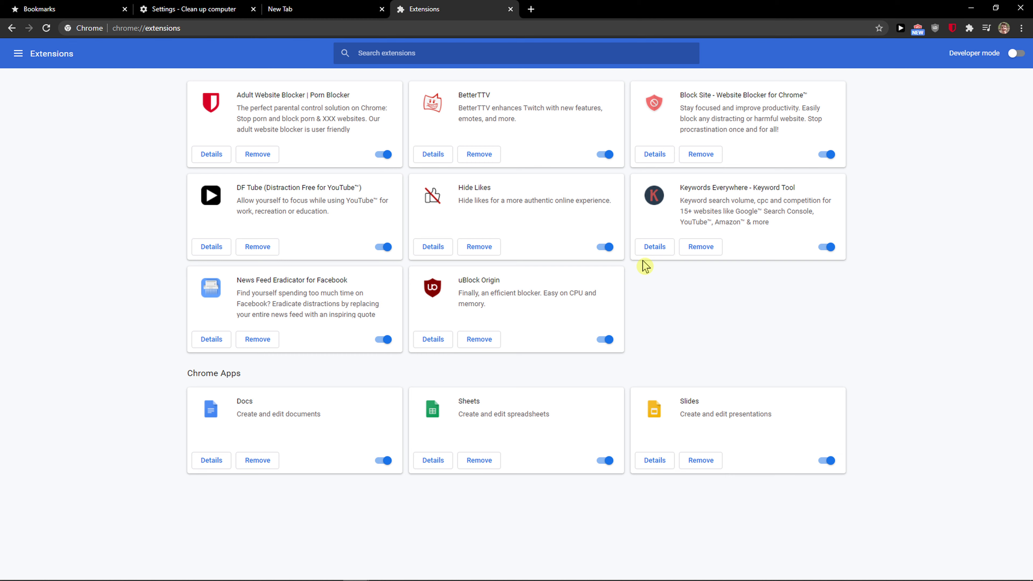
pyautogui.moveTo(642, 263)
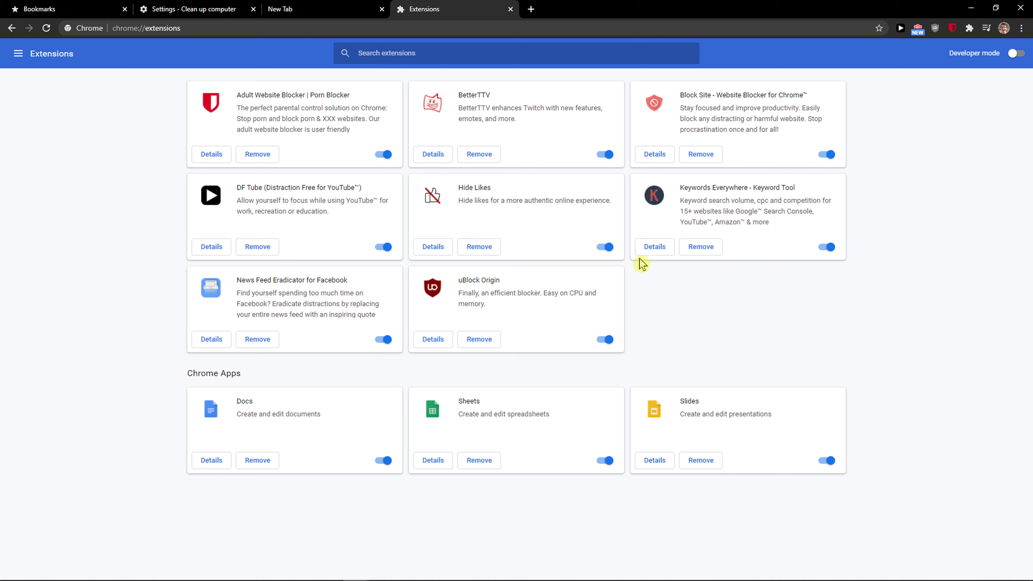
pyautogui.click(1022, 27)
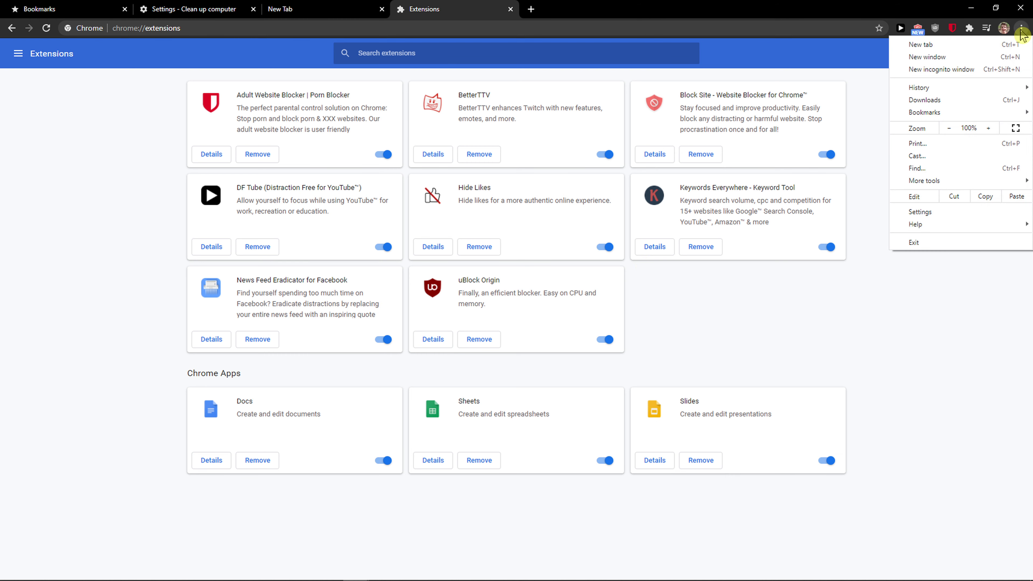
# Step: Revisit Clean up computer in Settings and return to the Reset and clean up options
pyautogui.click(920, 211)
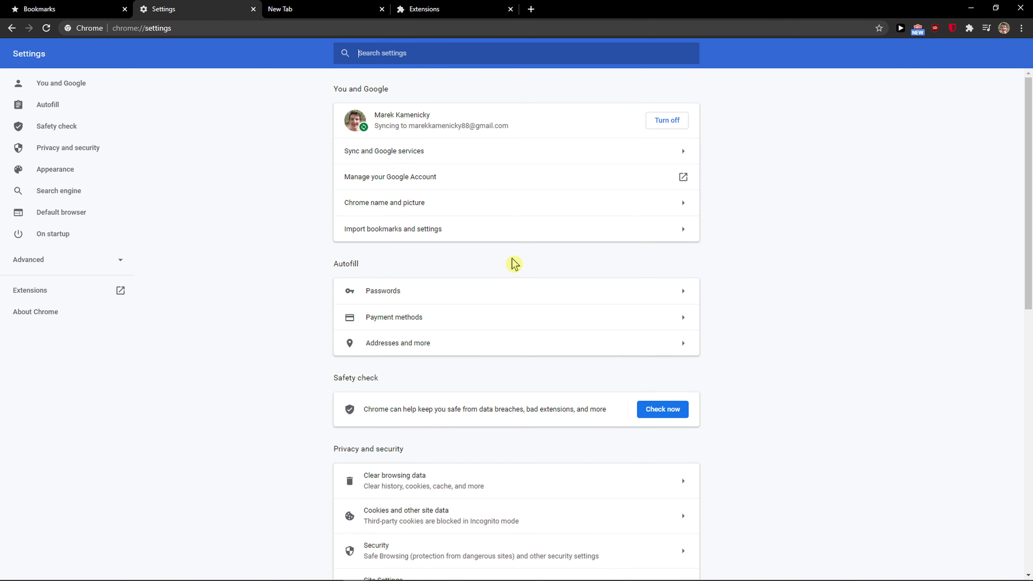
pyautogui.scroll(-3)
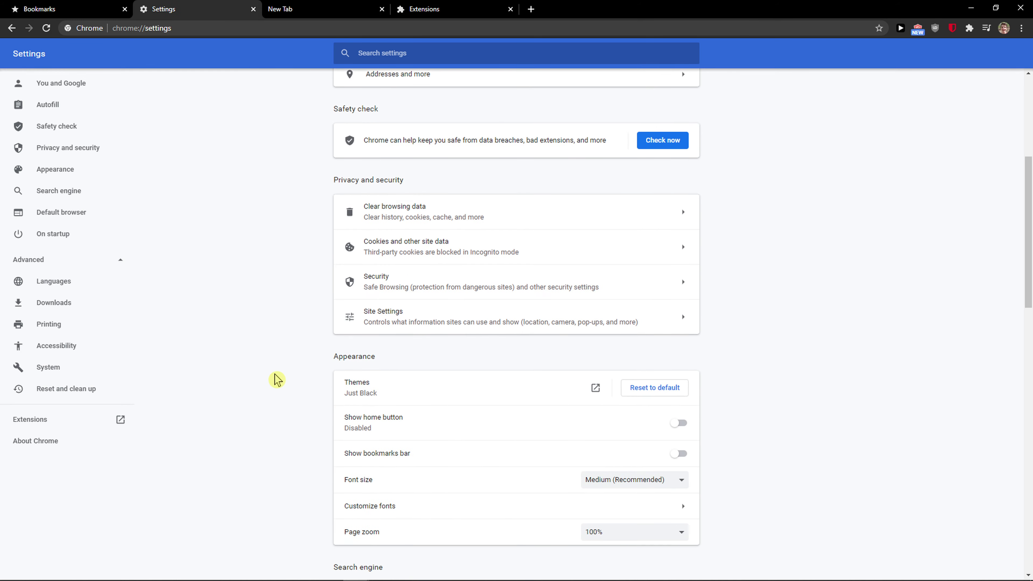
pyautogui.scroll(-3)
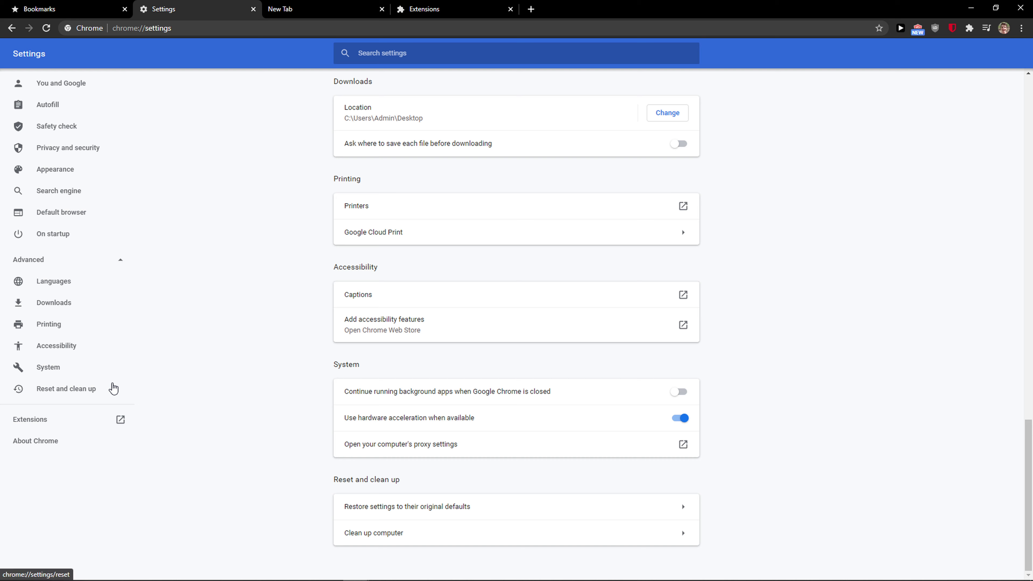
pyautogui.click(65, 388)
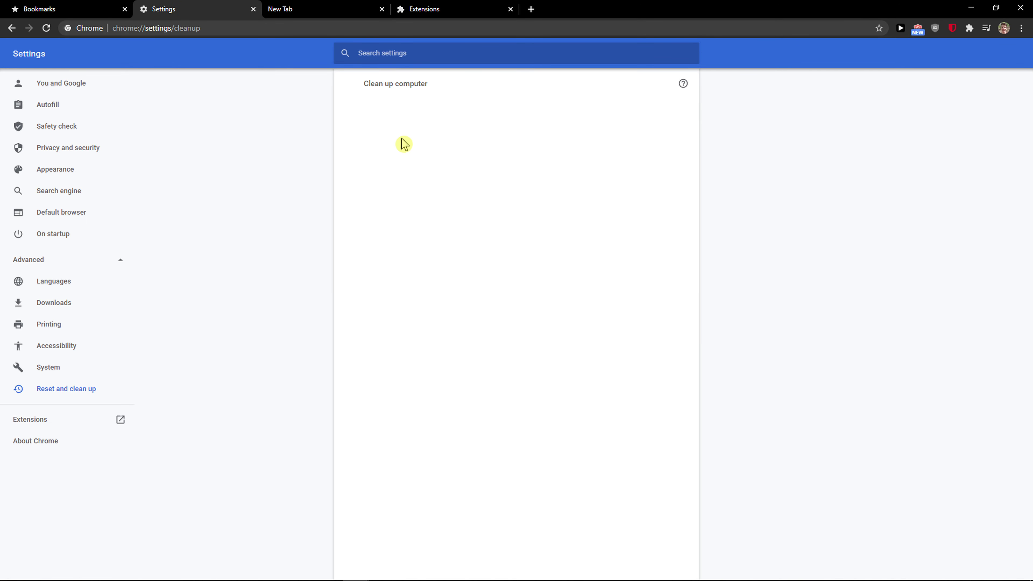
pyautogui.click(65, 388)
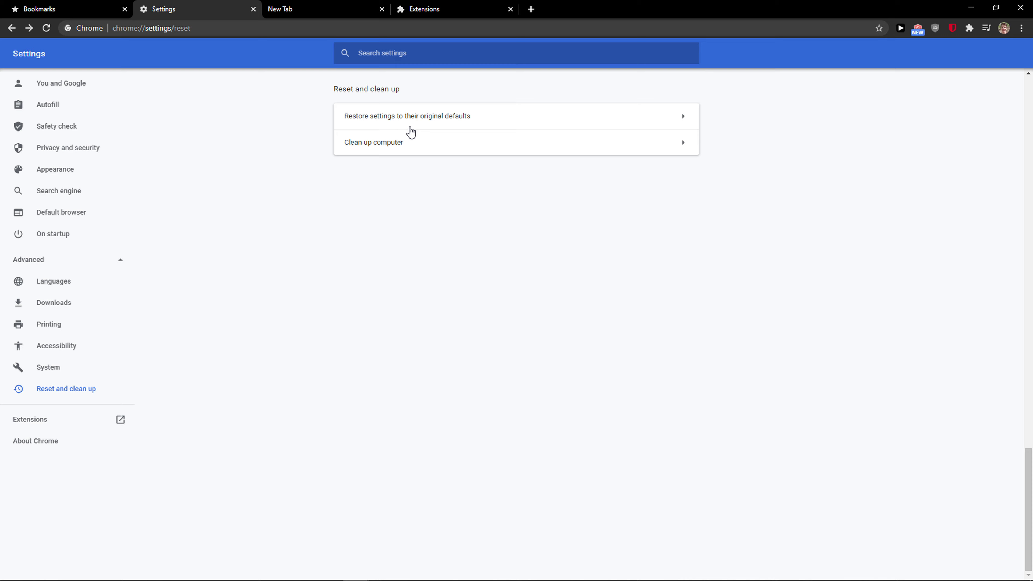